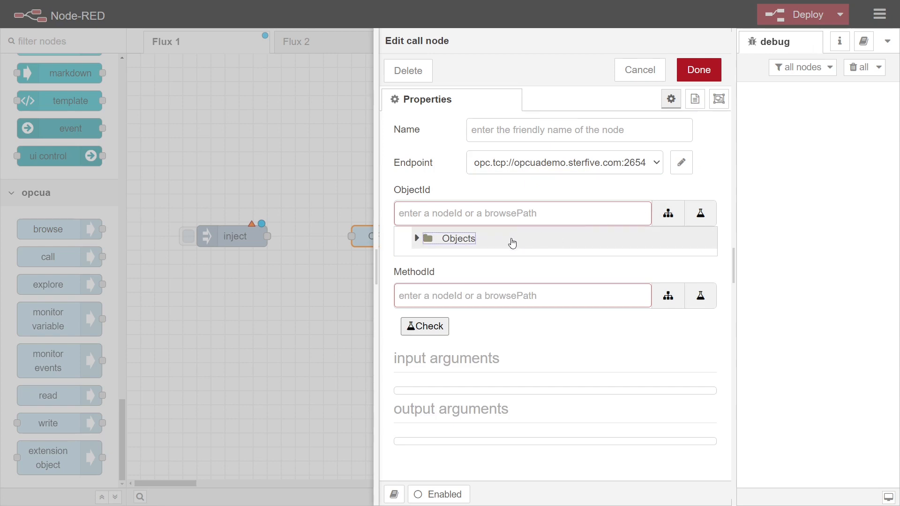
Step: Set the call node's ObjectId to CoffeeMachine under Objects > DeviceSet
left_click(416, 238)
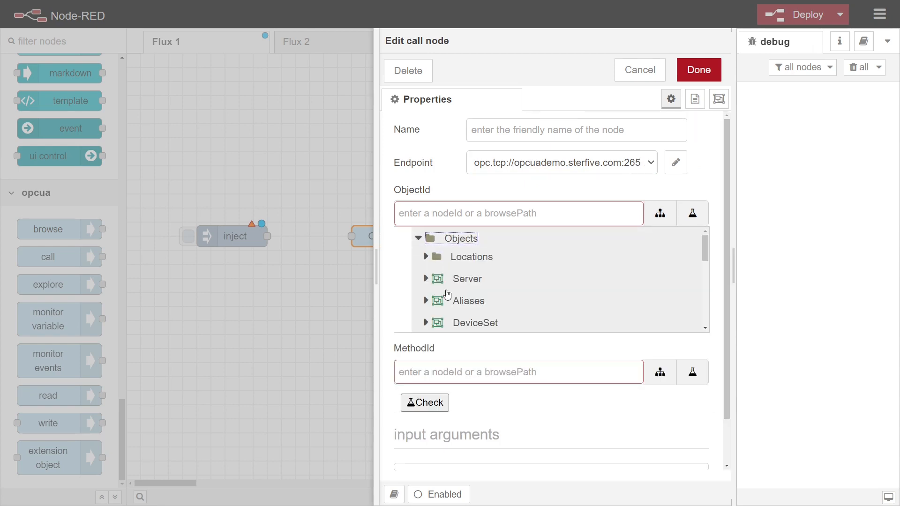
left_click(426, 322)
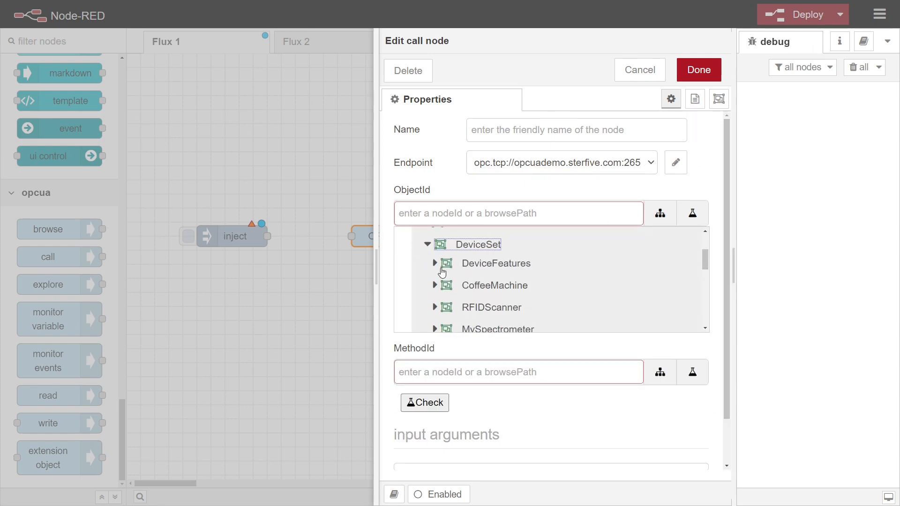
left_click(494, 285)
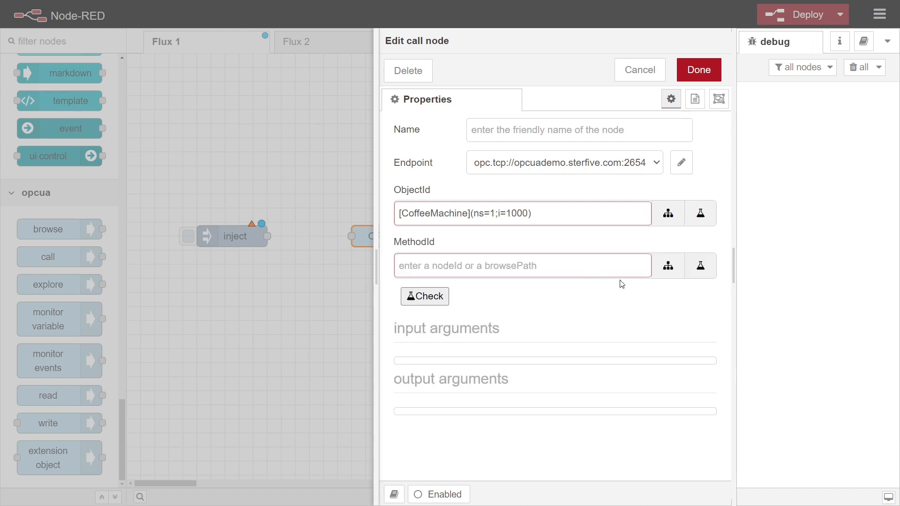
Step: Set the MethodId to CoffeeMachine's Start method
left_click(668, 265)
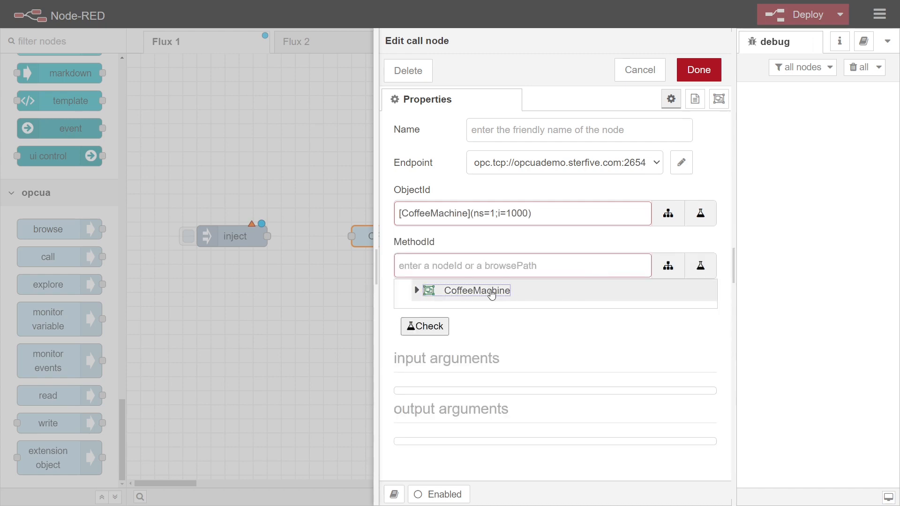
left_click(416, 290)
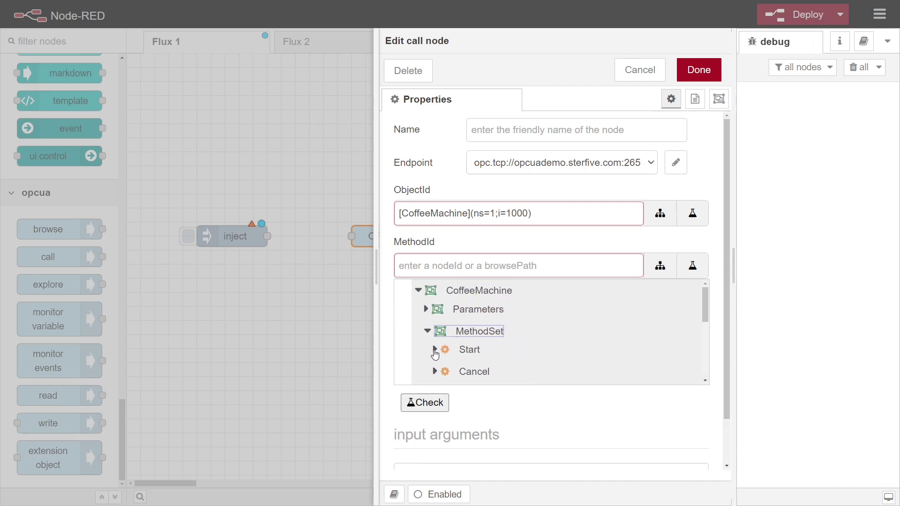
left_click(469, 349)
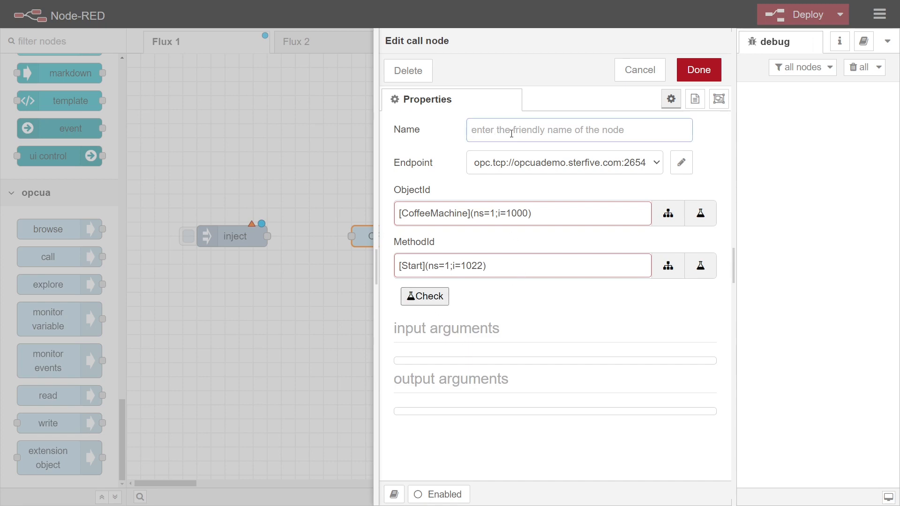
Step: Name the node makeCoffee and test the CoffeeMachine and Start IDs as Good
type("makeCoffe")
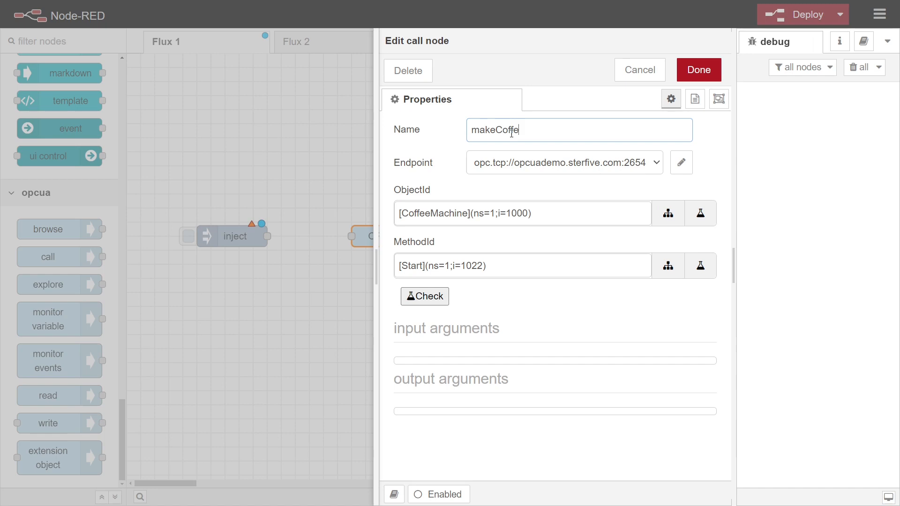
left_click(700, 213)
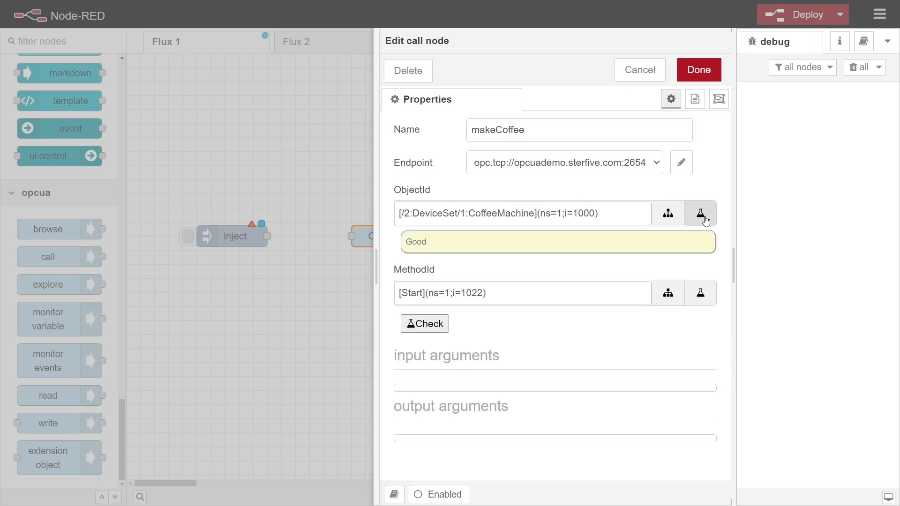
left_click(700, 292)
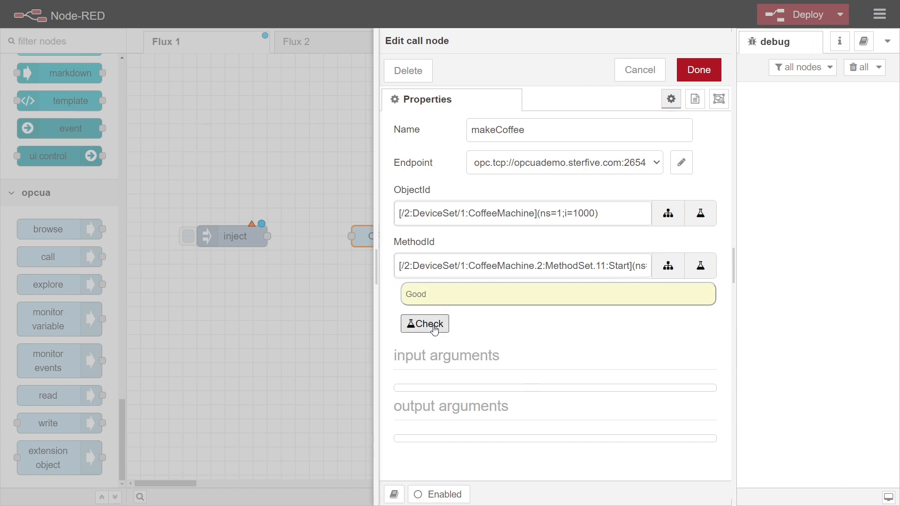
Step: Load Start's arguments and copy the CoffeeType Int32 input template into makeCoffee
left_click(424, 322)
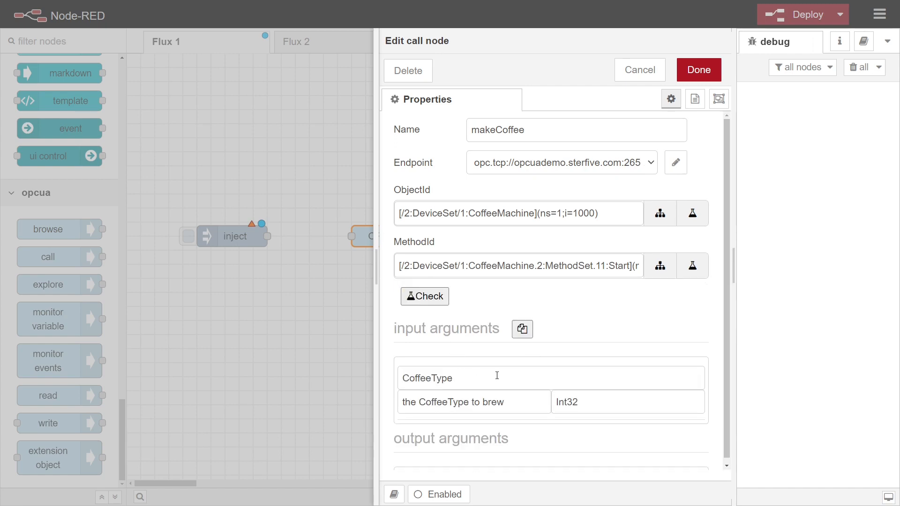
mouse_move(492, 429)
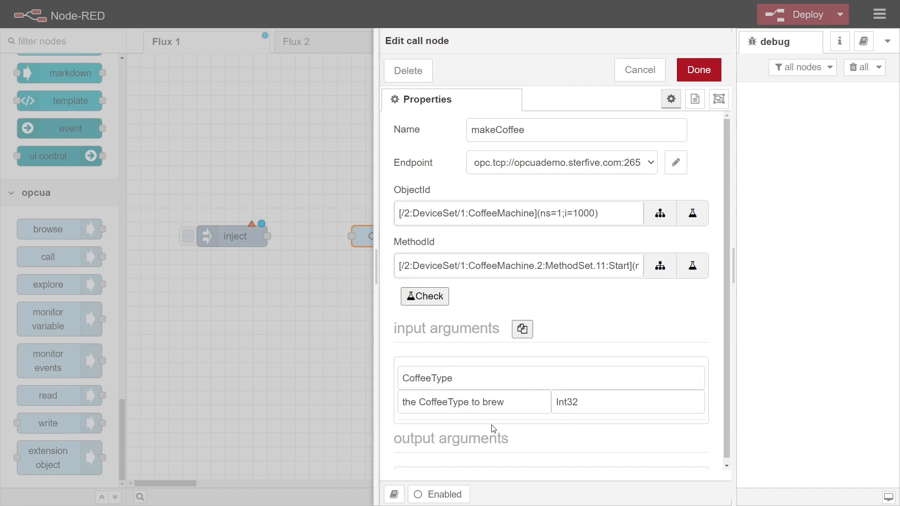
mouse_move(511, 422)
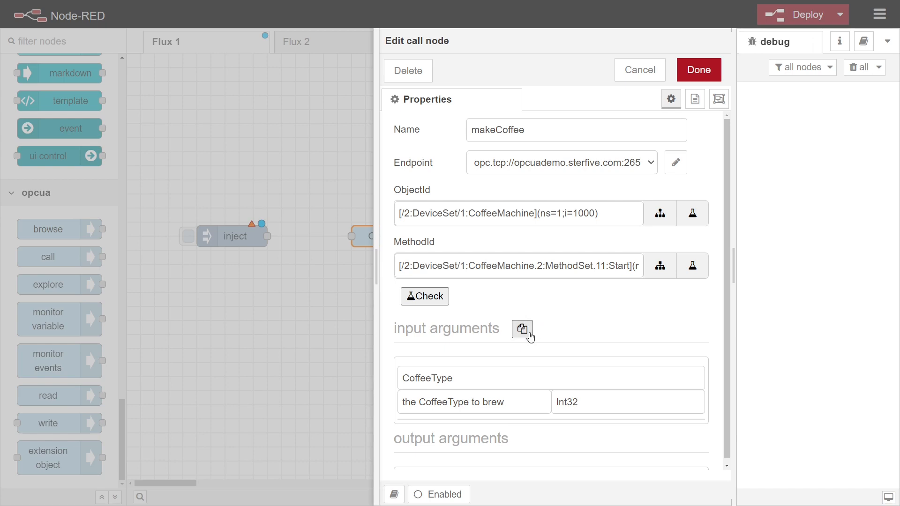
left_click(698, 69)
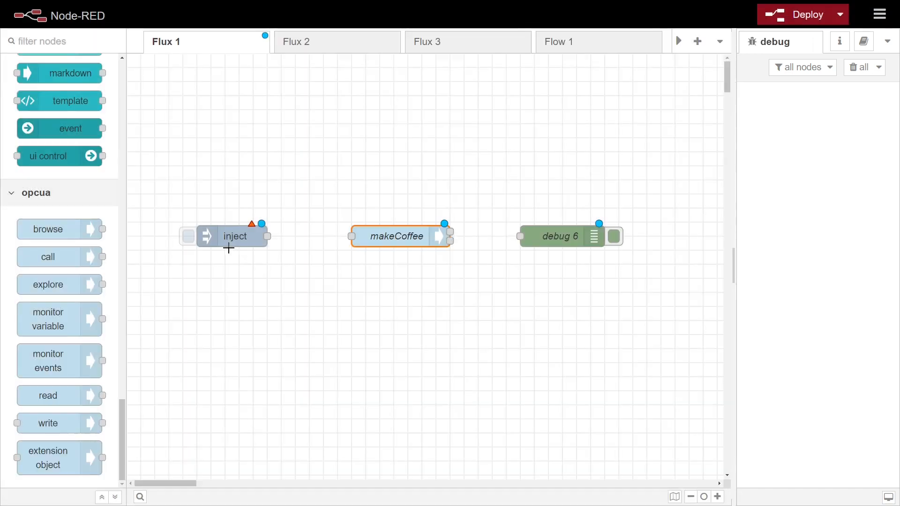
Step: Set the inject node's payload to JSON {"CoffeeType":0} and save it
double_click(234, 236)
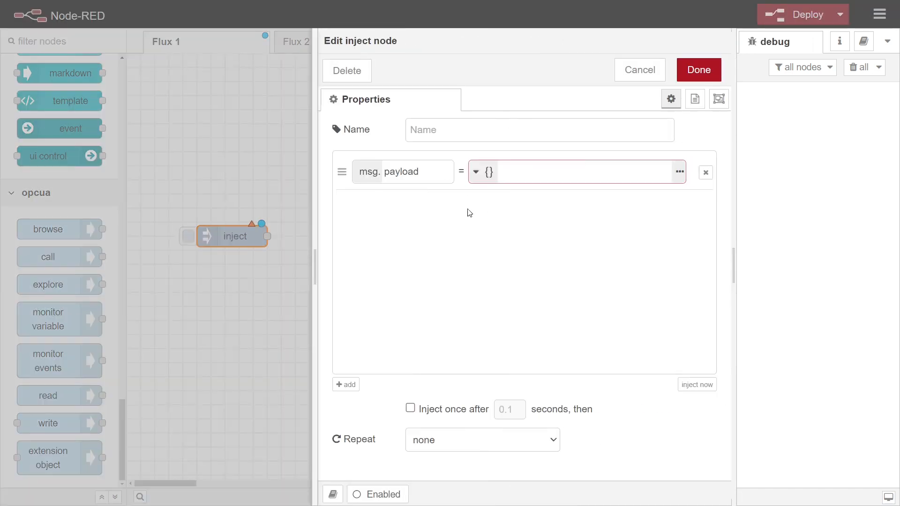
left_click(476, 172)
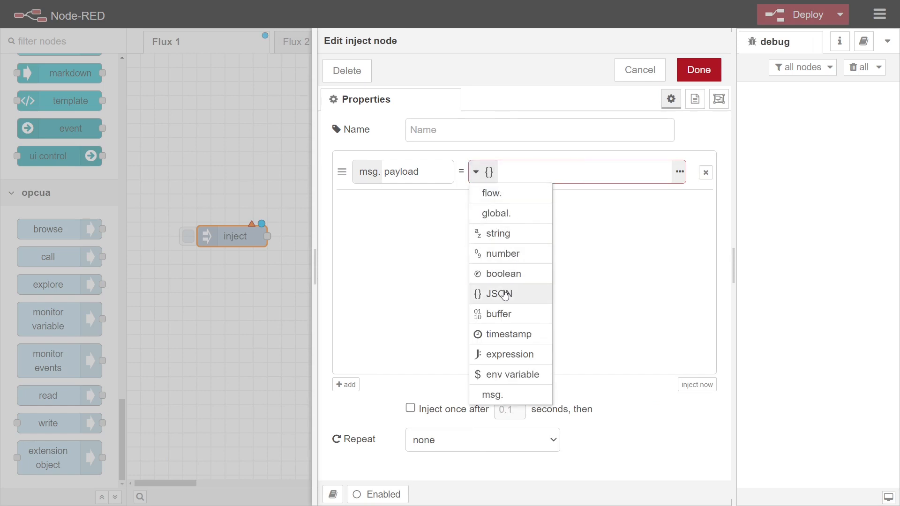
left_click(496, 294)
type("{\"CoffeeType\":0}")
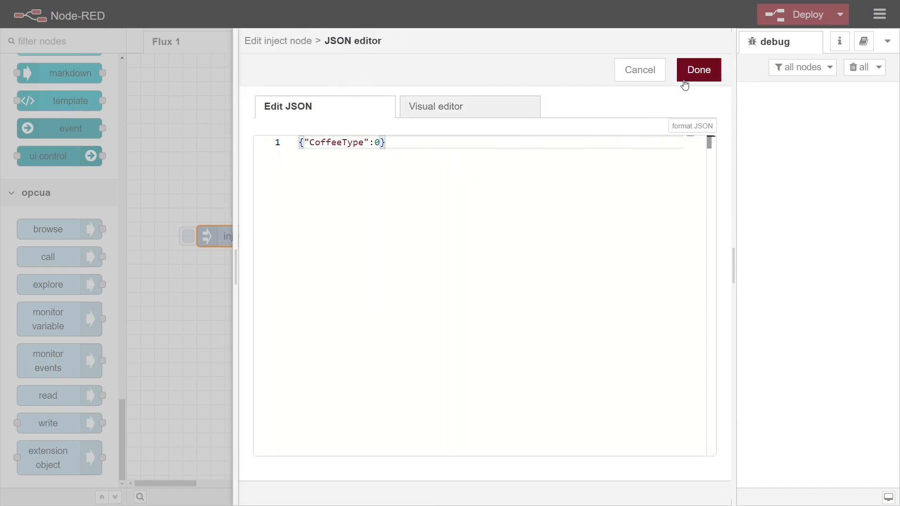
left_click(698, 70)
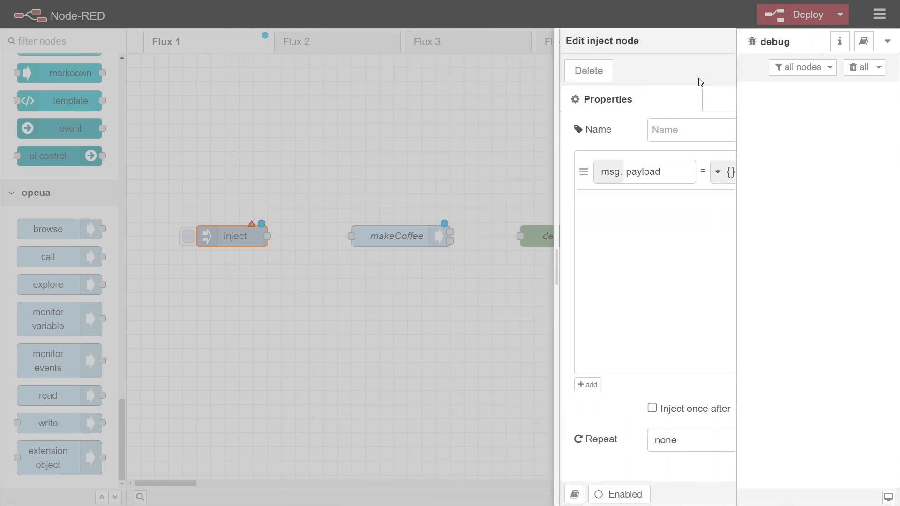
left_click(802, 13)
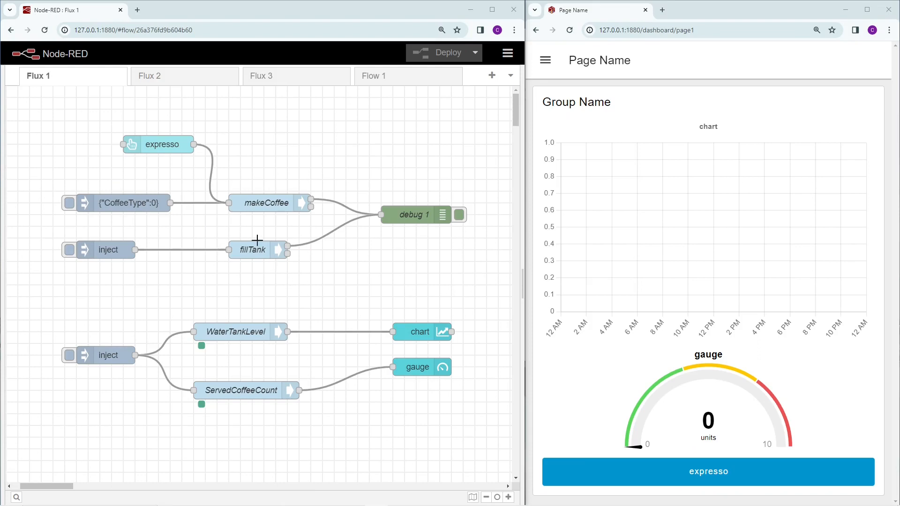
mouse_move(270, 256)
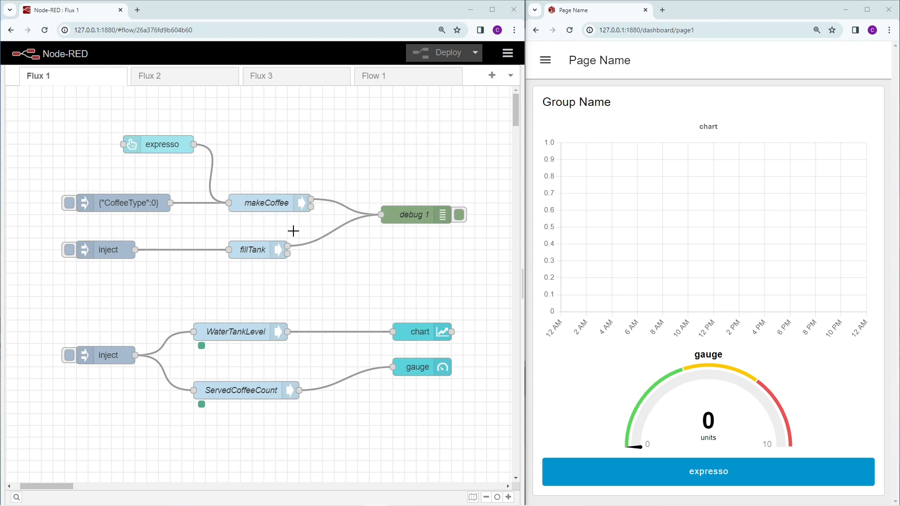
mouse_move(135, 391)
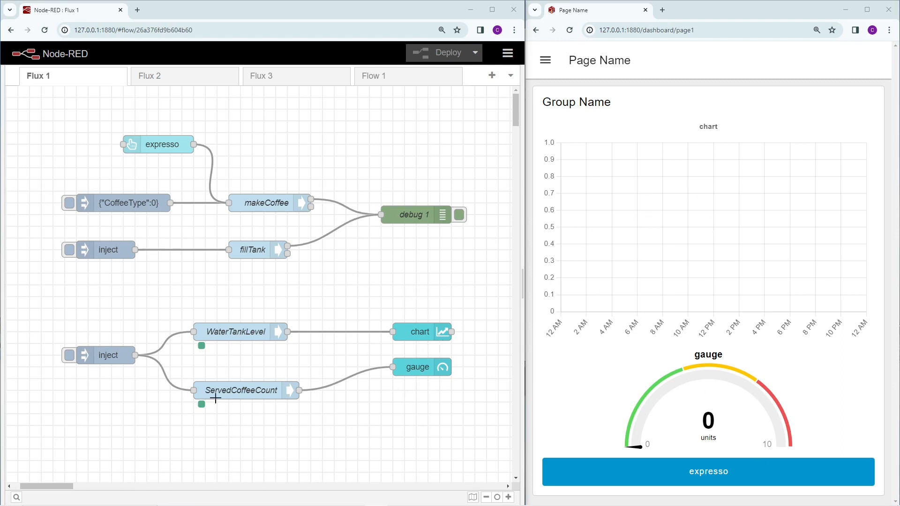
Step: Start sampling the water level and order two coffees
left_click(68, 355)
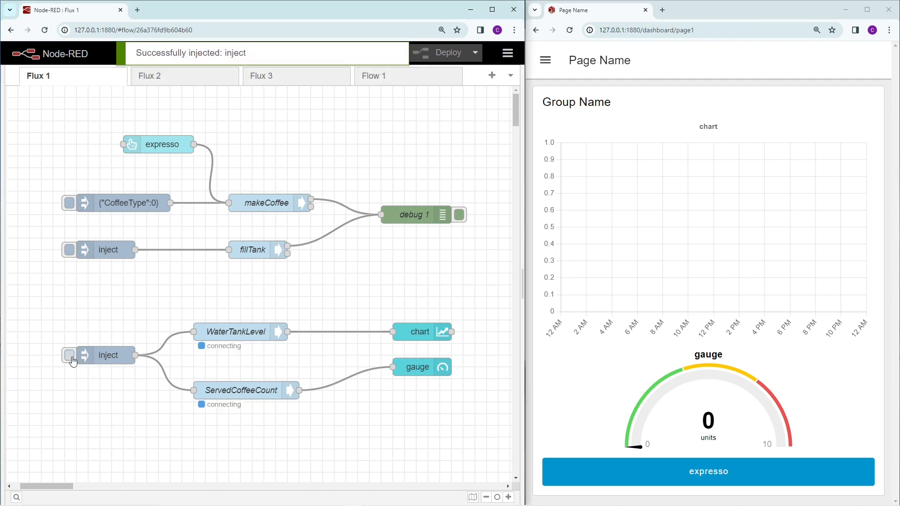
left_click(68, 355)
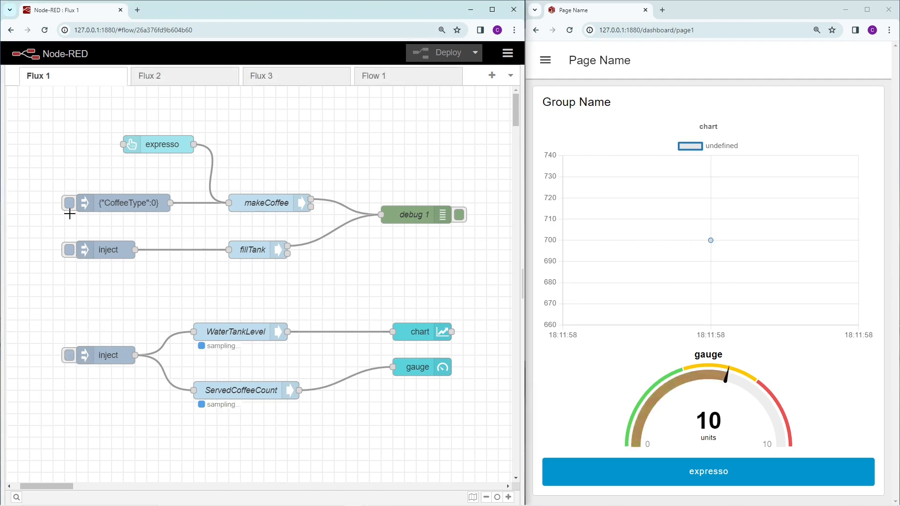
left_click(69, 203)
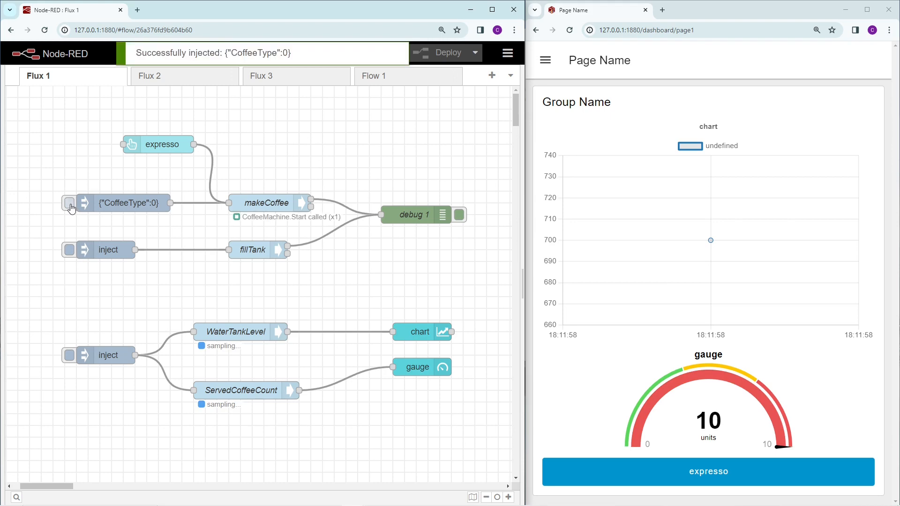
left_click(69, 208)
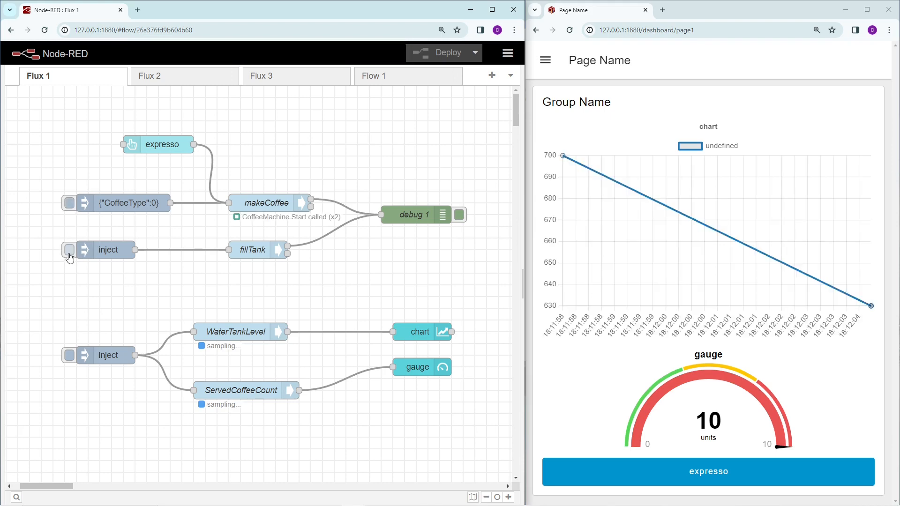
Step: Refill the tank, order three more coffees, then refill again
left_click(68, 249)
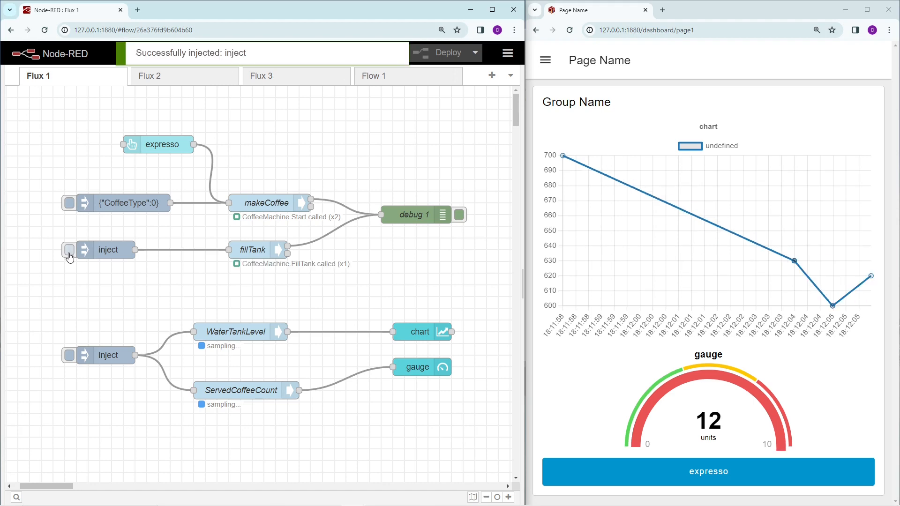
left_click(68, 203)
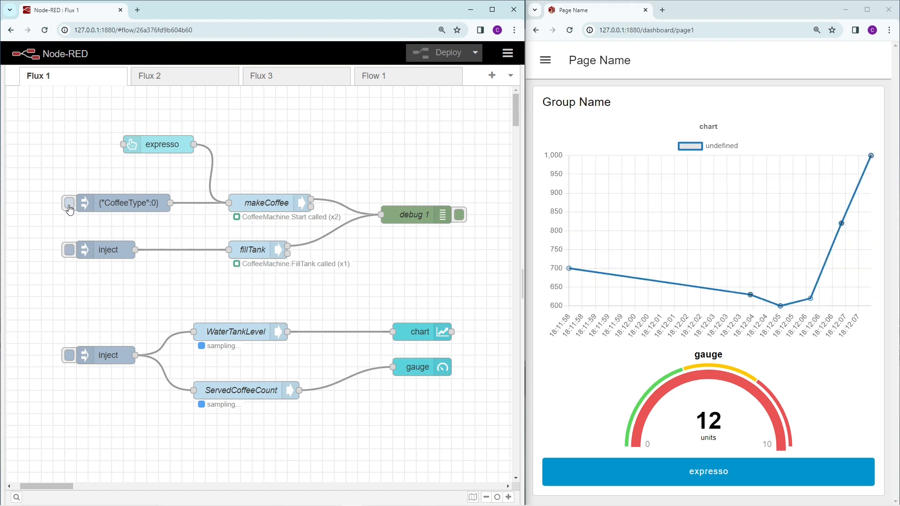
left_click(69, 202)
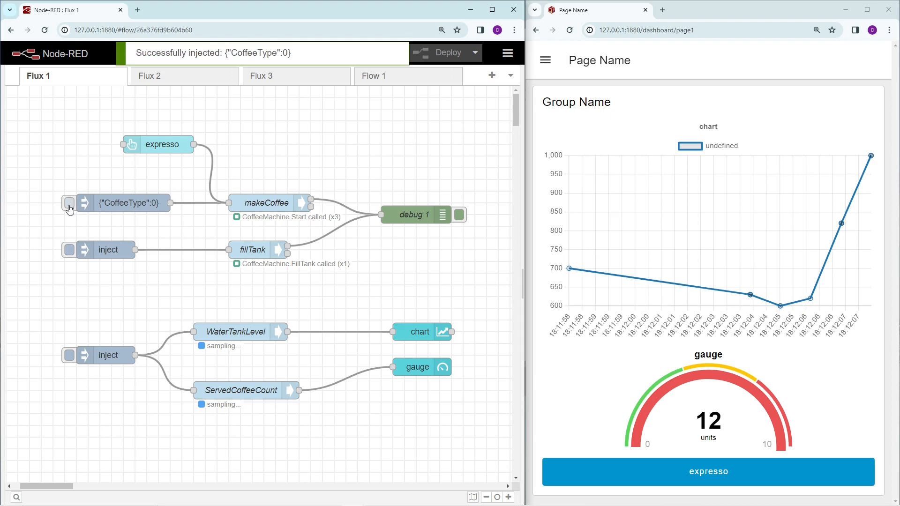
left_click(69, 203)
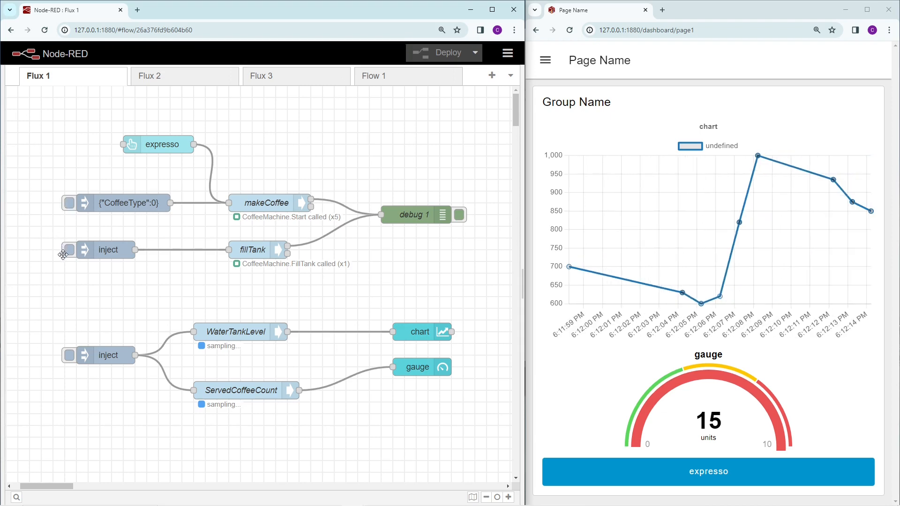
left_click(67, 250)
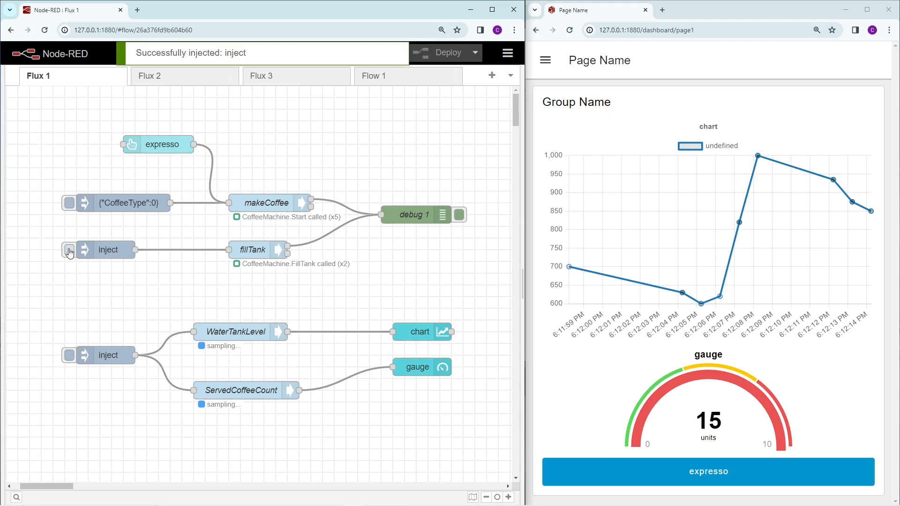